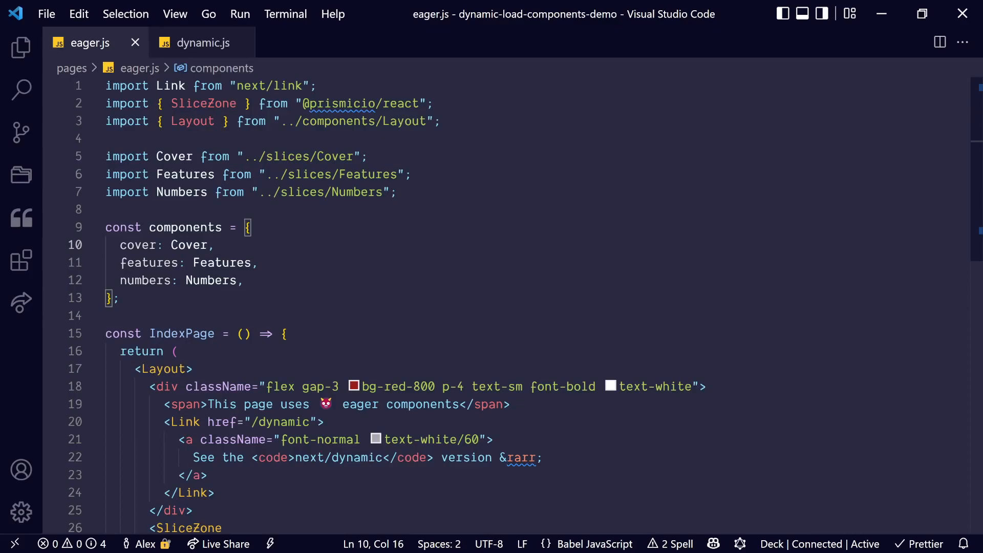
- Show the eager page's network requests in DevTools and inspect the 173 kB eager.js bundle
scroll("down", 3)
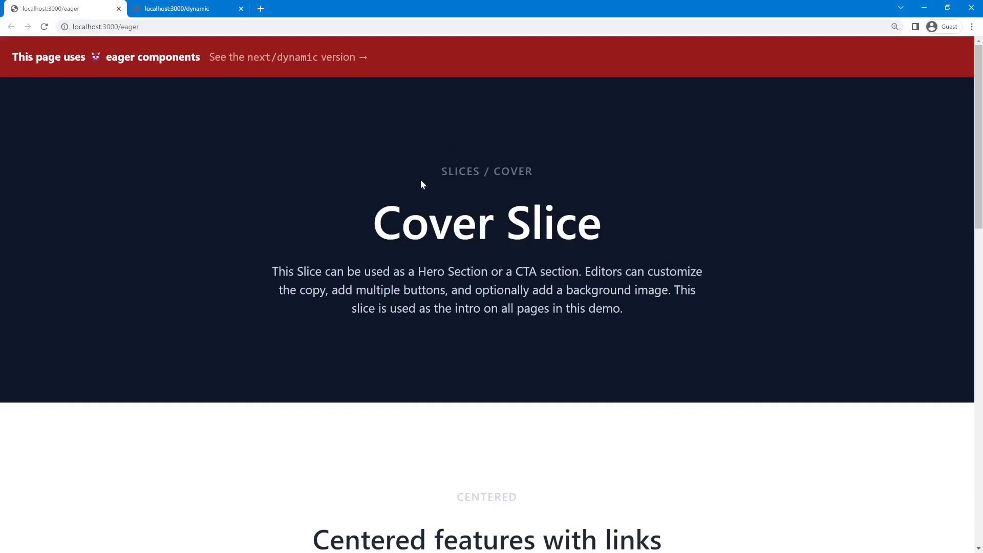
scroll("down", 3)
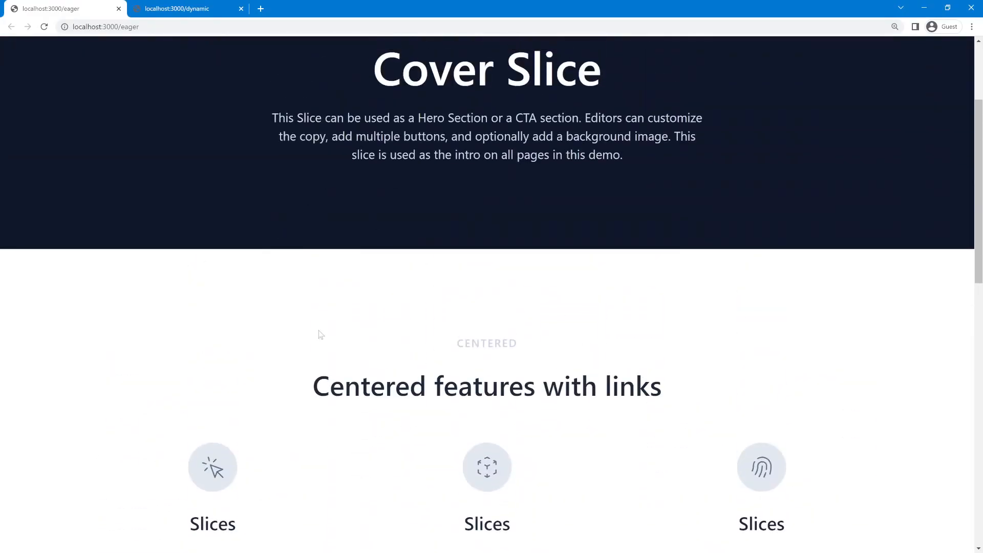
key("alt+tab")
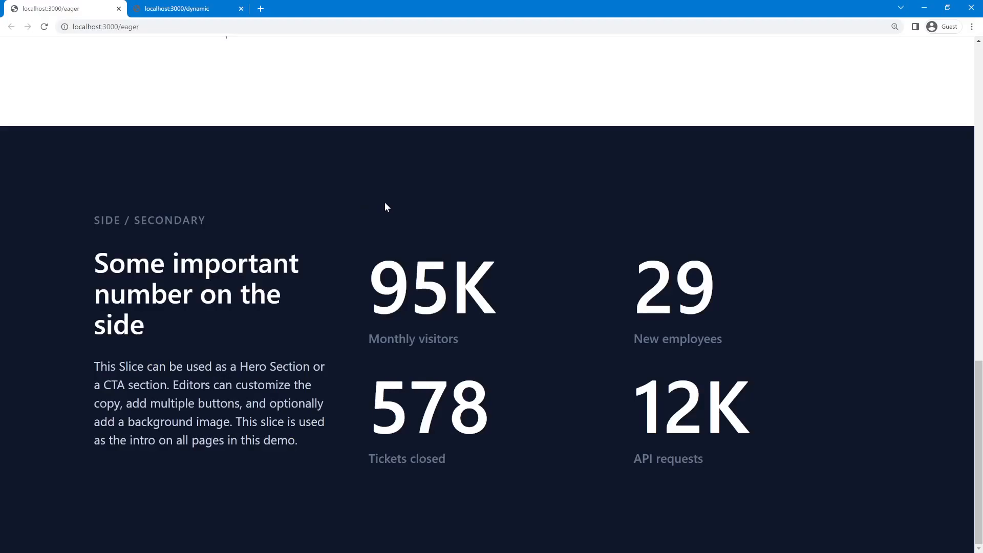
key("F12")
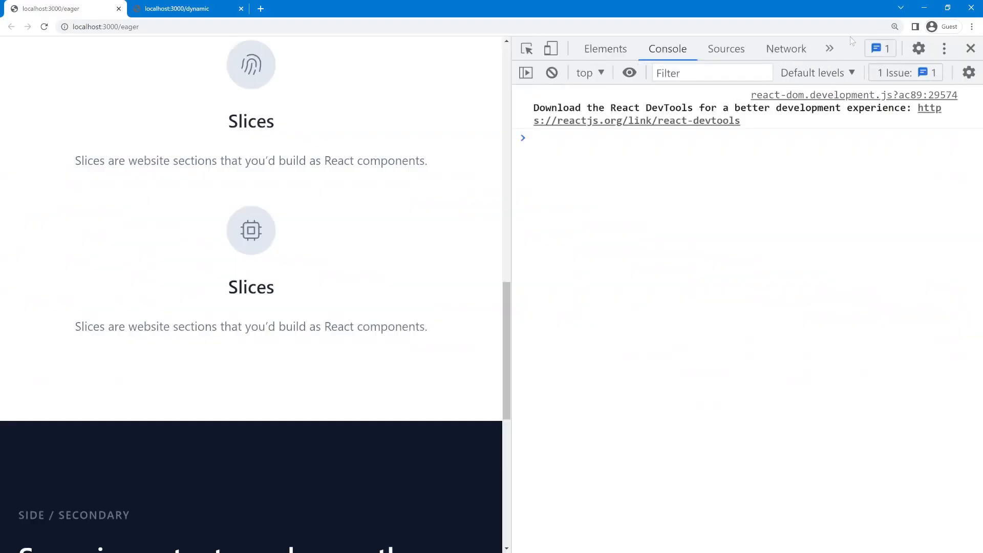
left_click(785, 49)
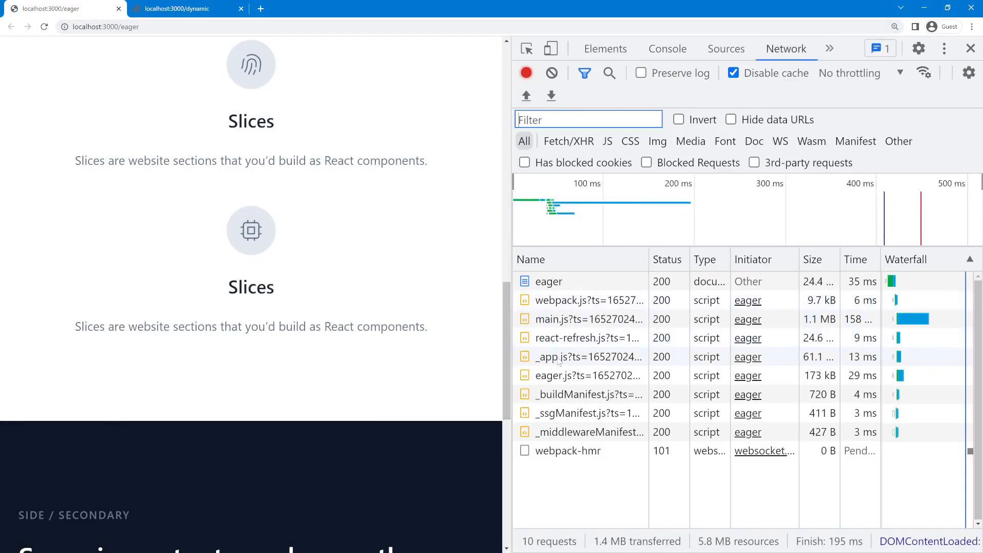
left_click(587, 375)
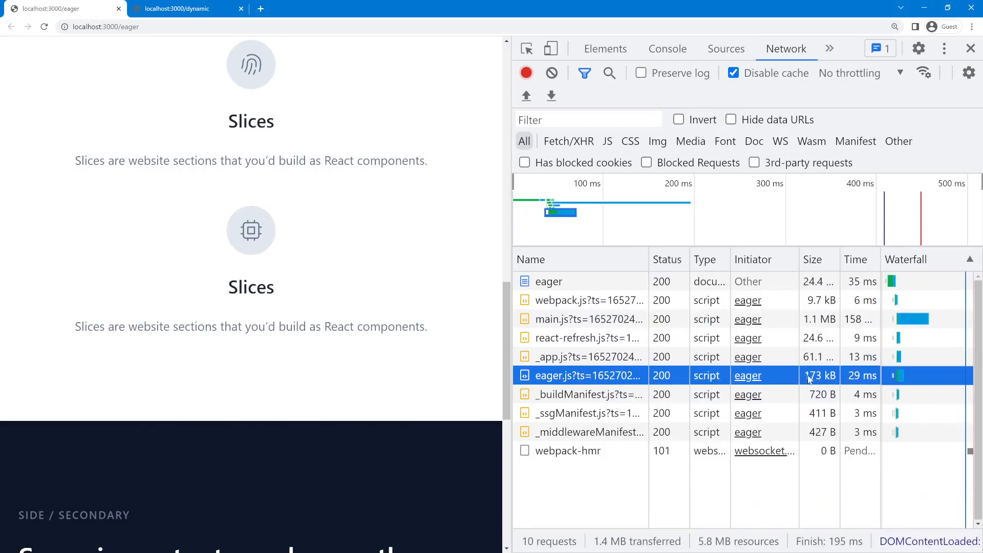
mouse_move(842, 382)
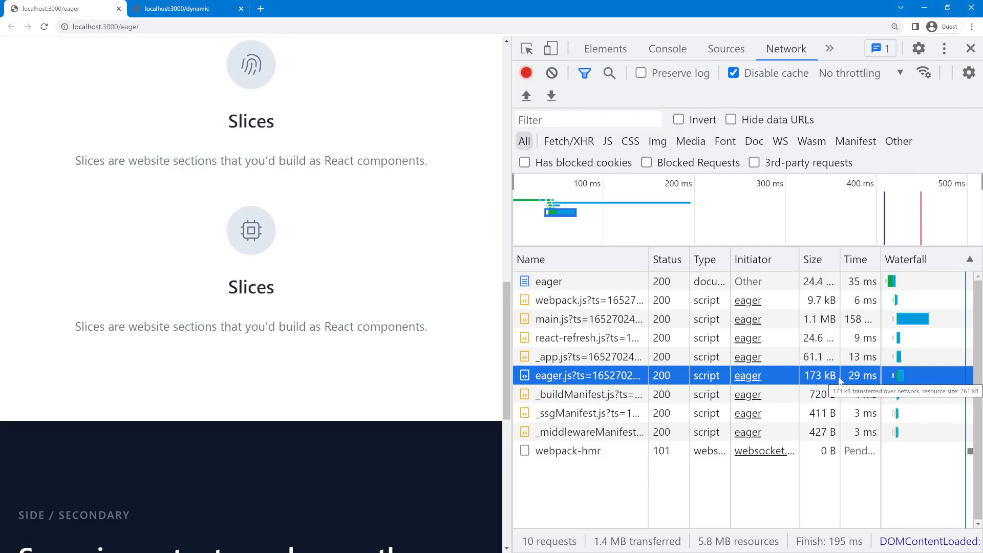
mouse_move(384, 226)
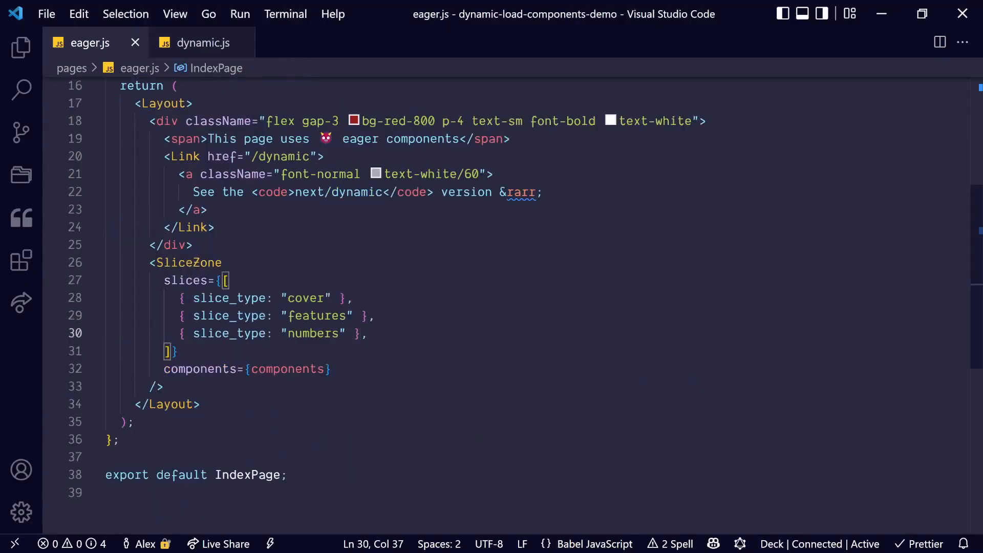
key("ctrl+/")
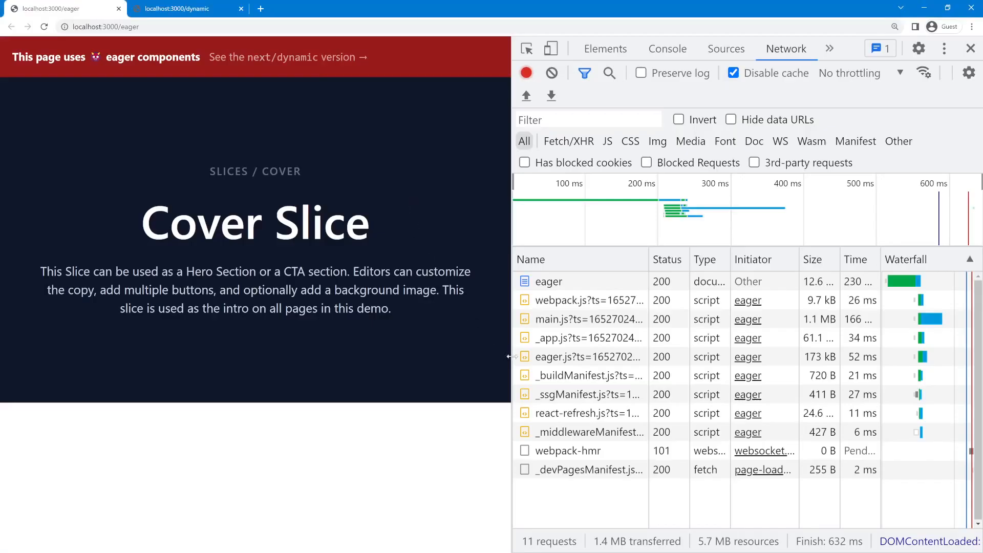
mouse_move(609, 362)
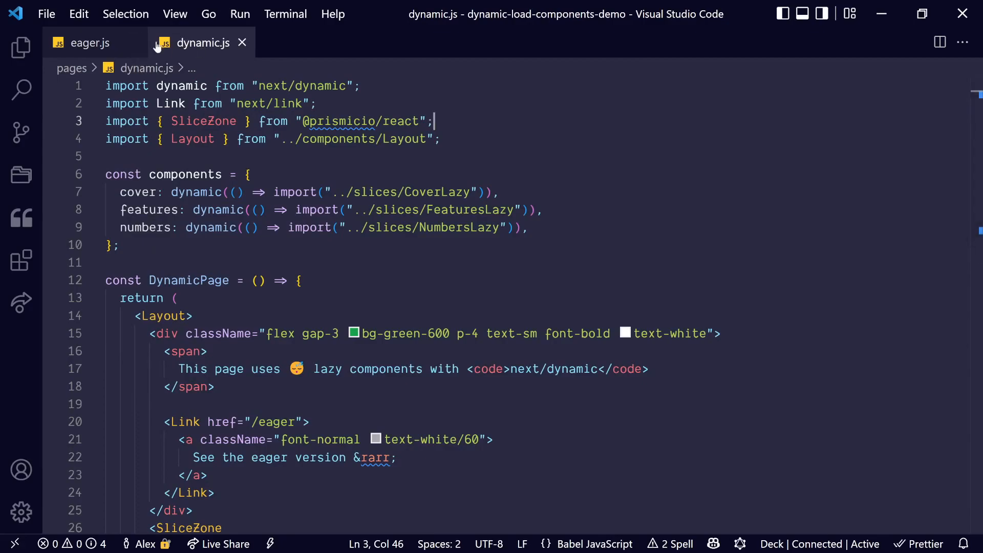
- Compare eager.js with dynamic.js, highlighting the next/dynamic import and the components map
left_click(90, 43)
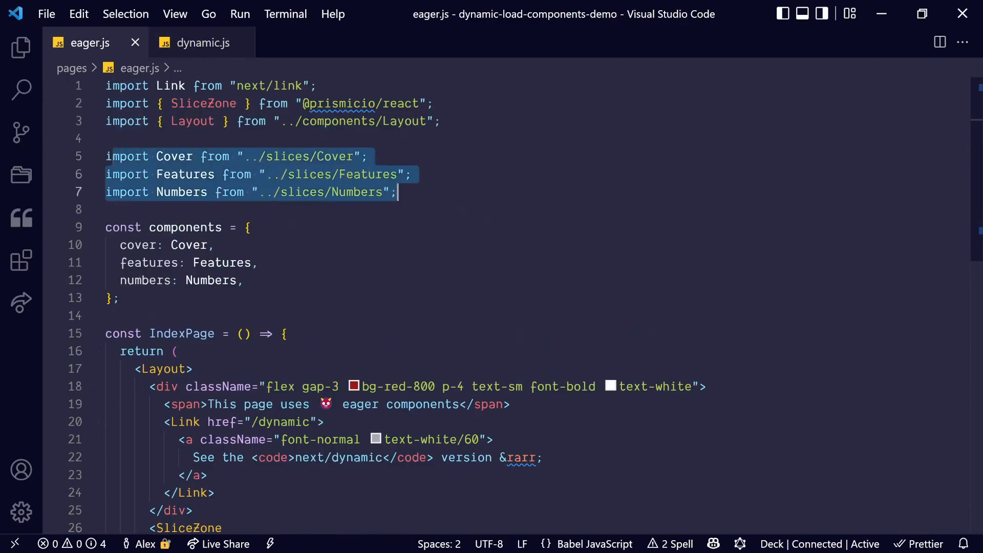
left_click(202, 43)
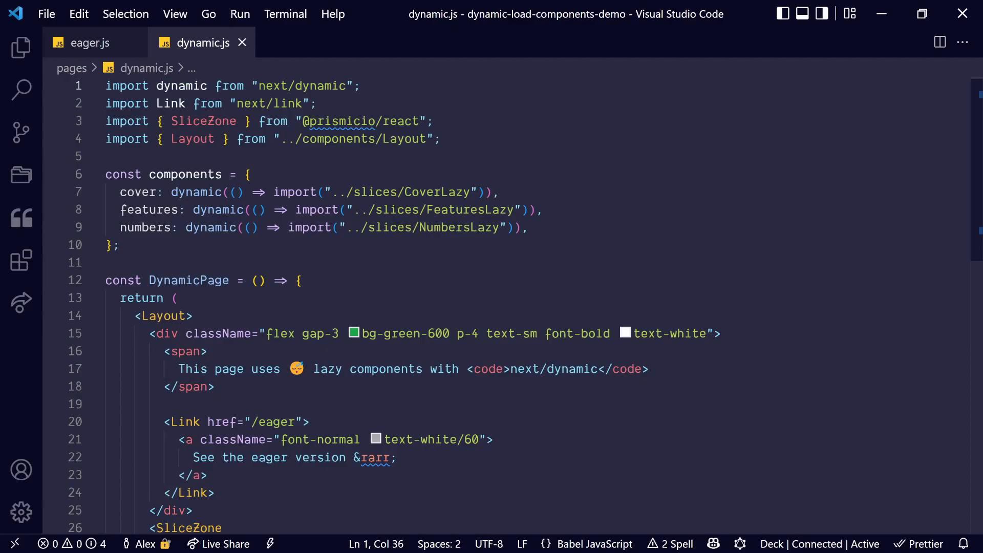
double_click(200, 191)
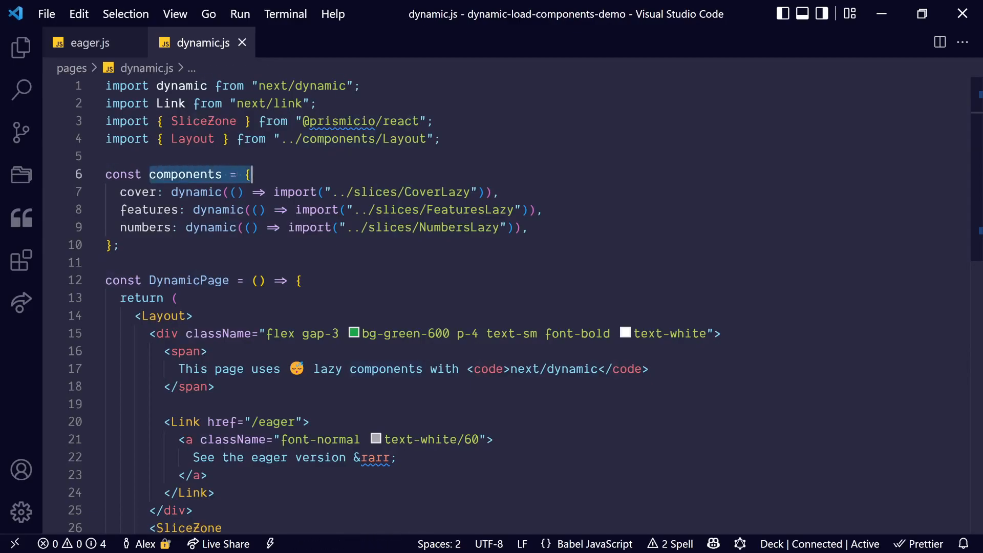
double_click(139, 191)
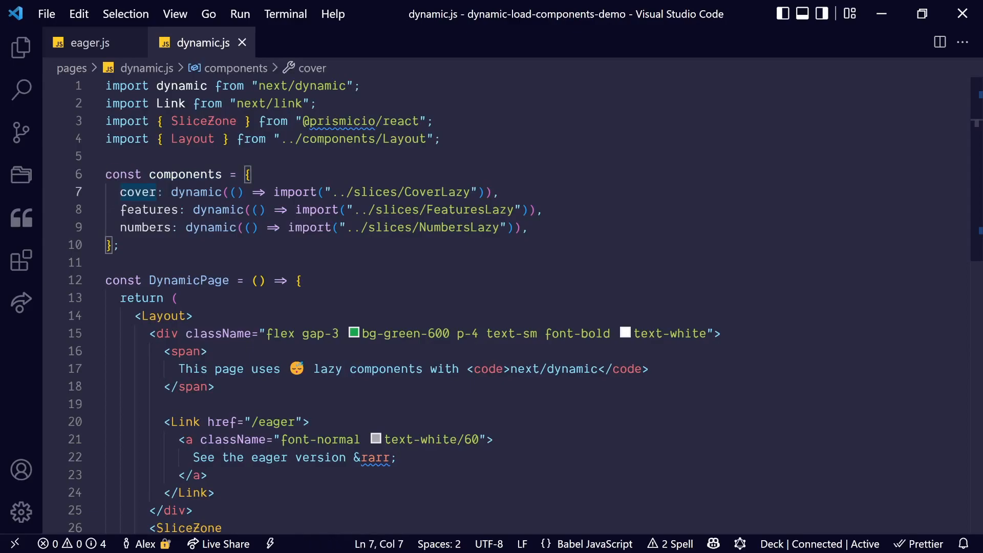
- Highlight the dynamic(() => import(...)) entries for the cover and features slices
left_click_drag(171, 191, 500, 191)
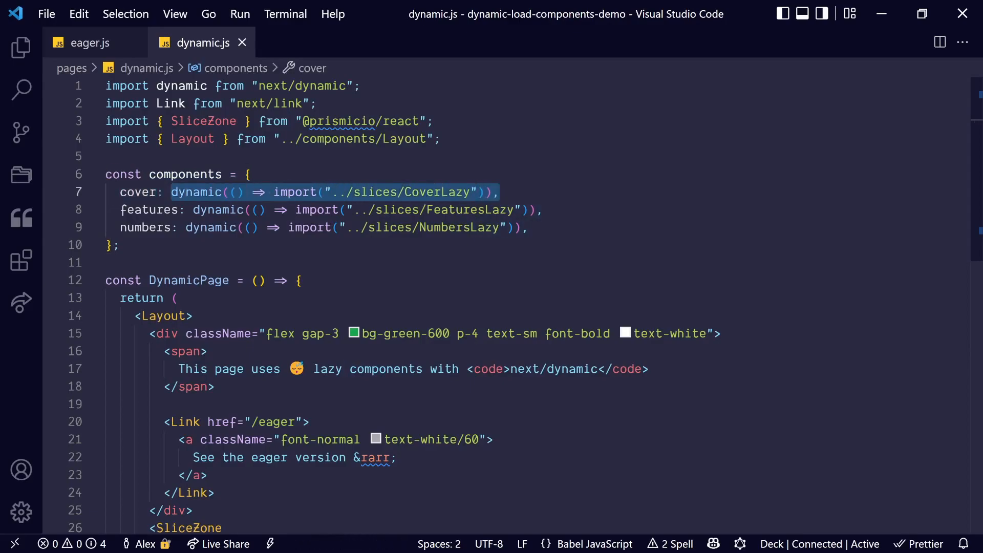
left_click(150, 209)
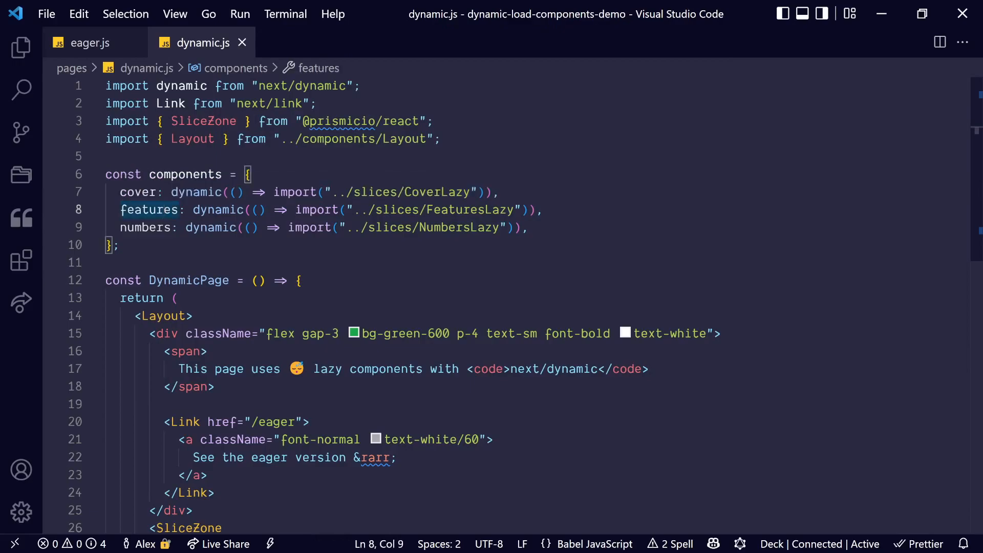
scroll("down", 3)
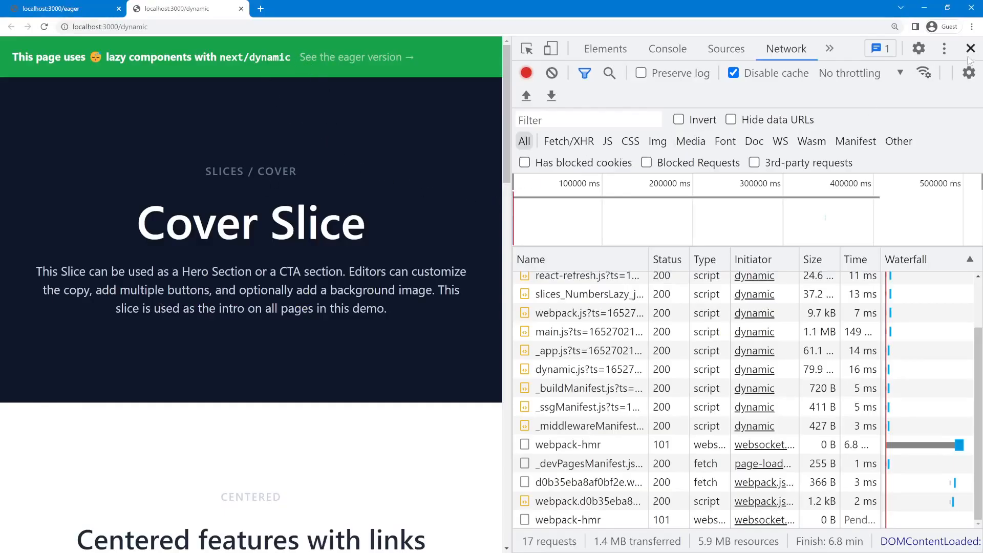
- Record a fresh load of the dynamic page showing slices_*Lazy chunks and a 79.9 kB dynamic.js
left_click(44, 27)
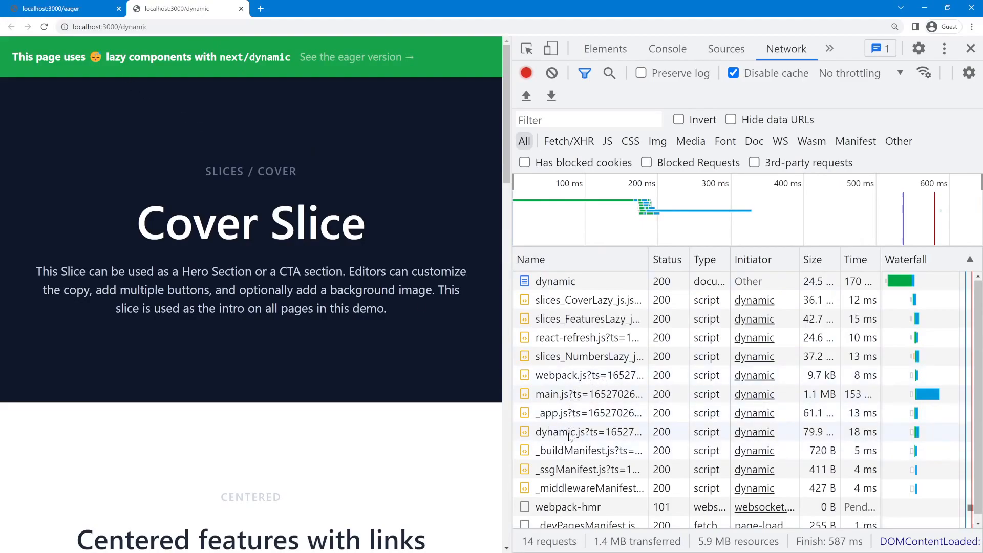
mouse_move(809, 440)
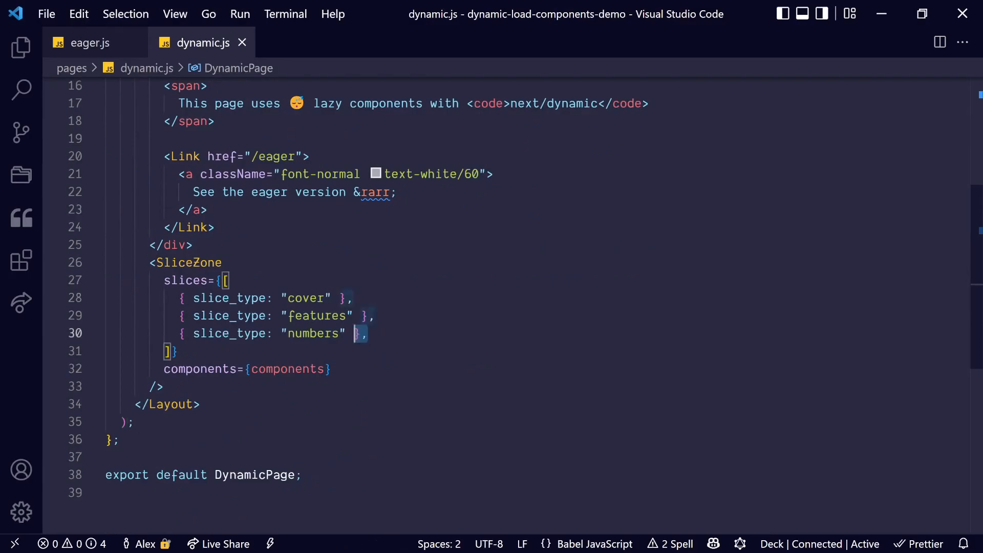
key("ctrl+/")
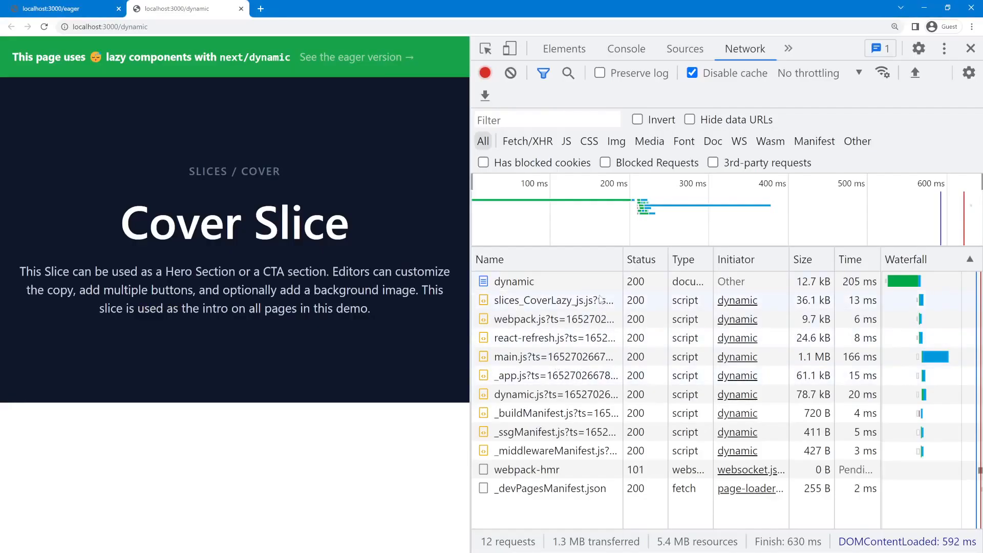
mouse_move(554, 395)
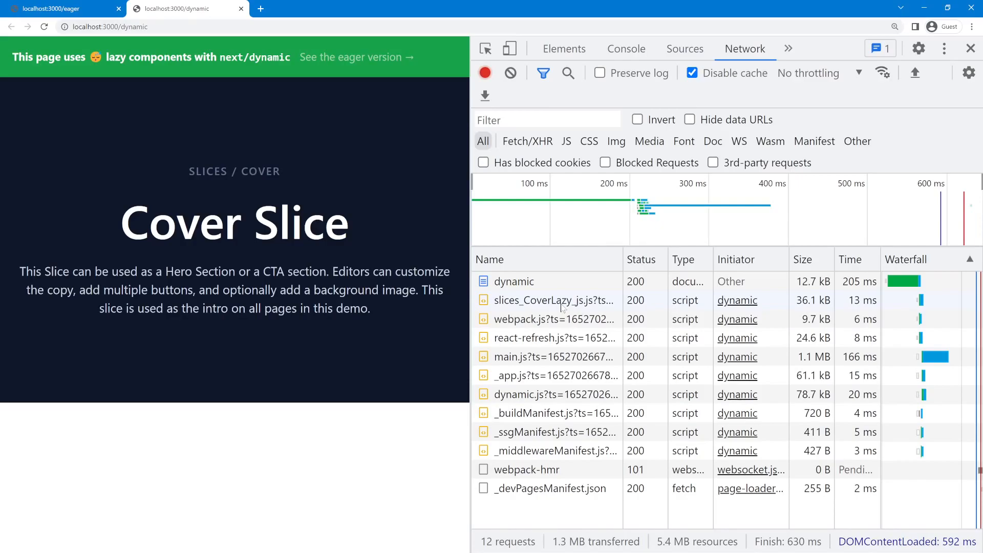
mouse_move(326, 334)
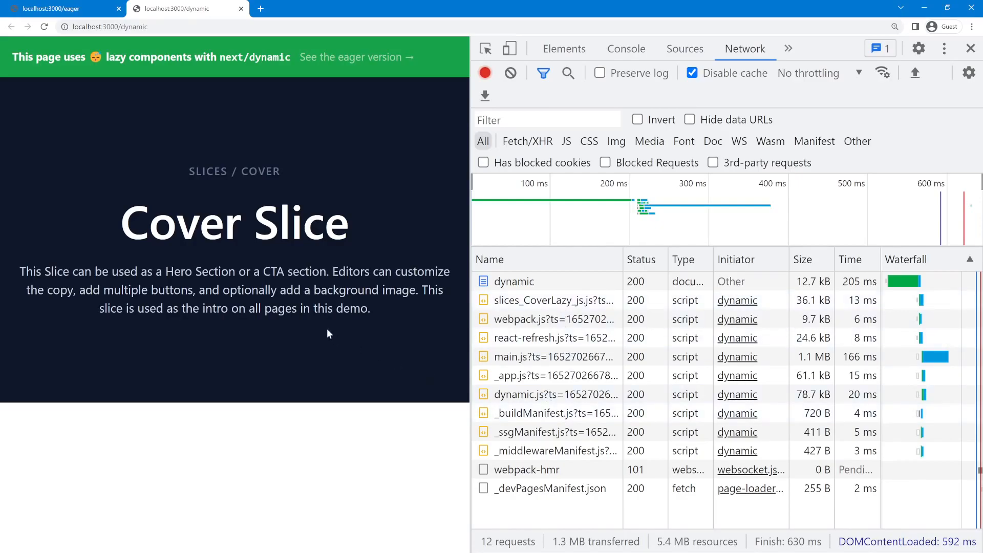
mouse_move(429, 340)
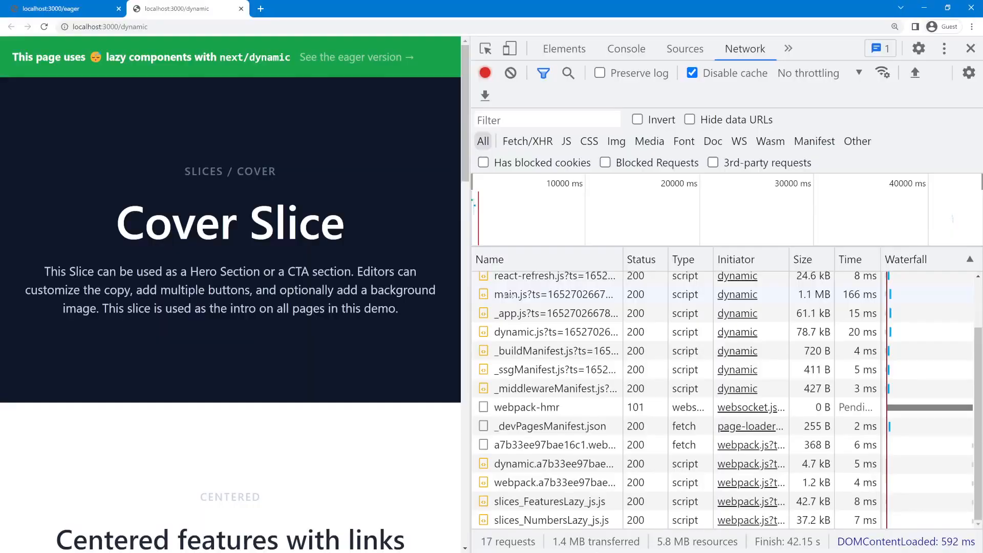
- Scroll the dynamic page so the FeaturesLazy and NumbersLazy chunks load in the network log
scroll("down", 3)
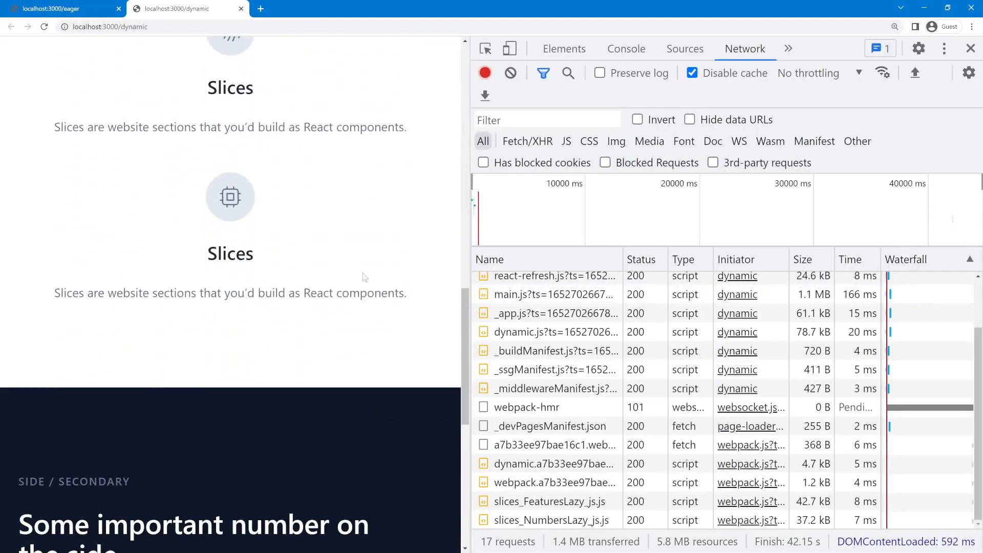
scroll("down", 3)
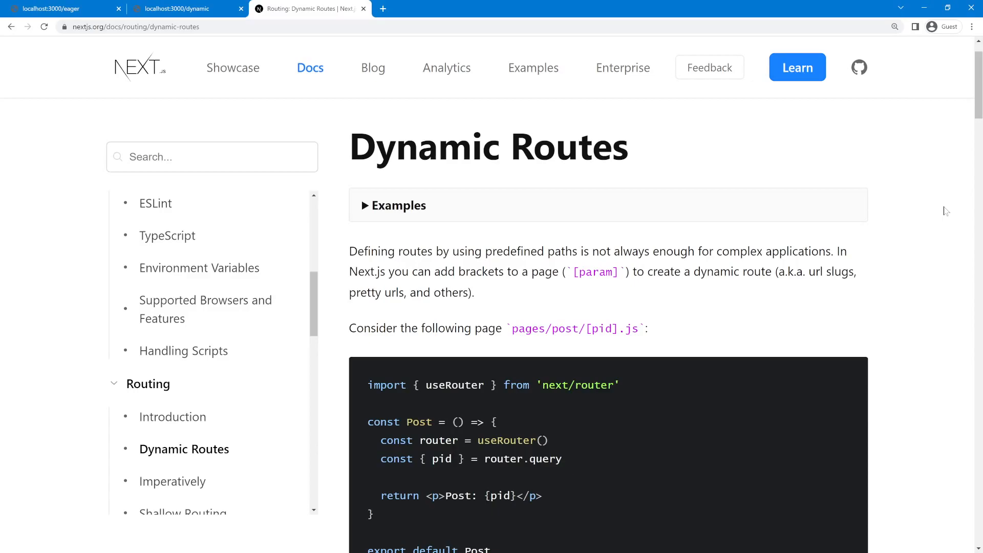
- Close the Next.js Dynamic Routes documentation tab, returning to the eager page
left_click(62, 9)
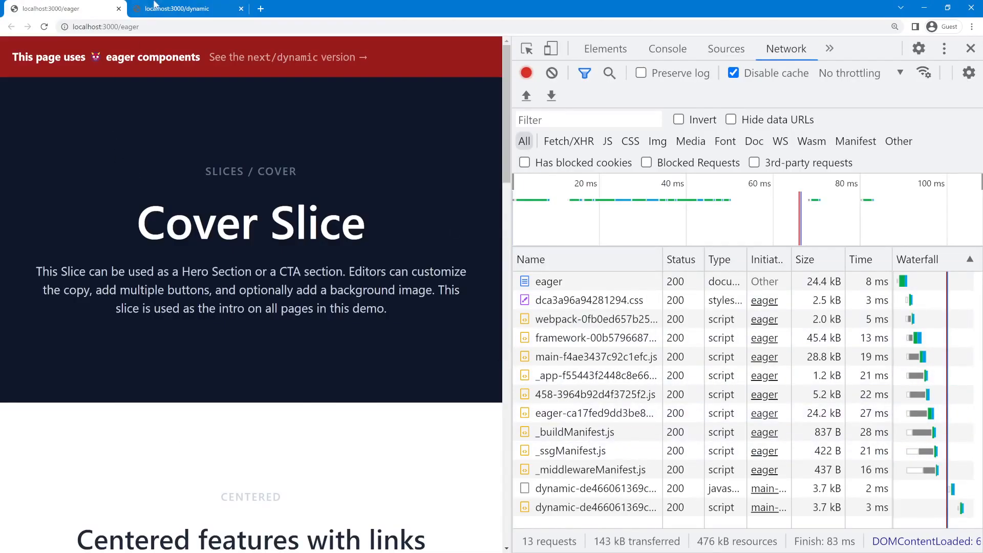
- Switch to the dynamic page's tab and show the DevTools Console panel
left_click(182, 9)
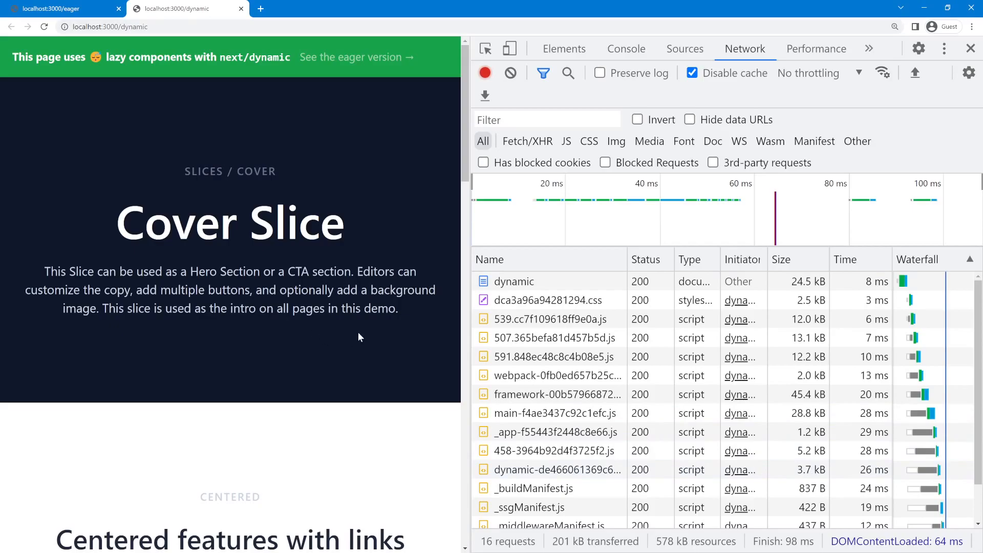
left_click(625, 48)
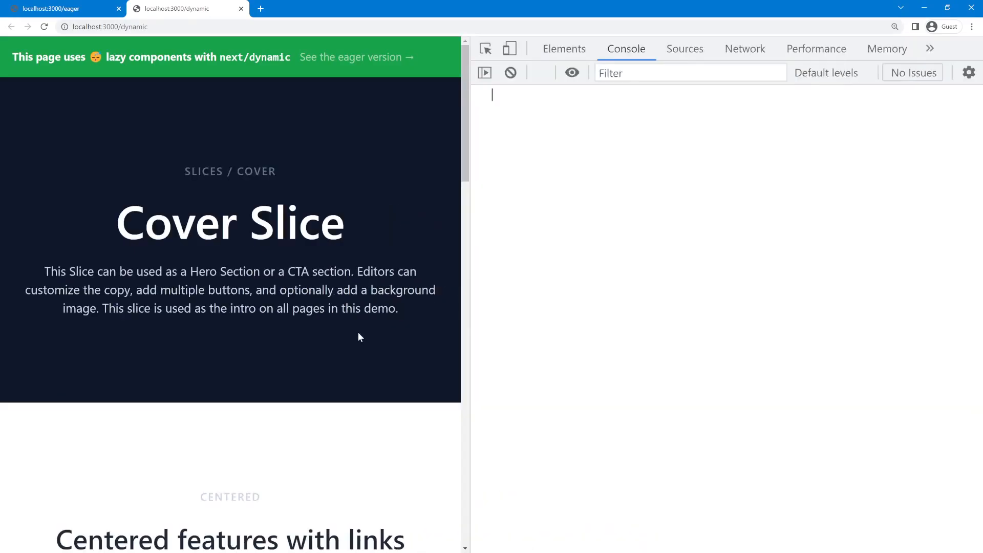
- Disable JavaScript via the 'disable' command so the dynamic page loads with only 2 requests while slices still render
type("dis")
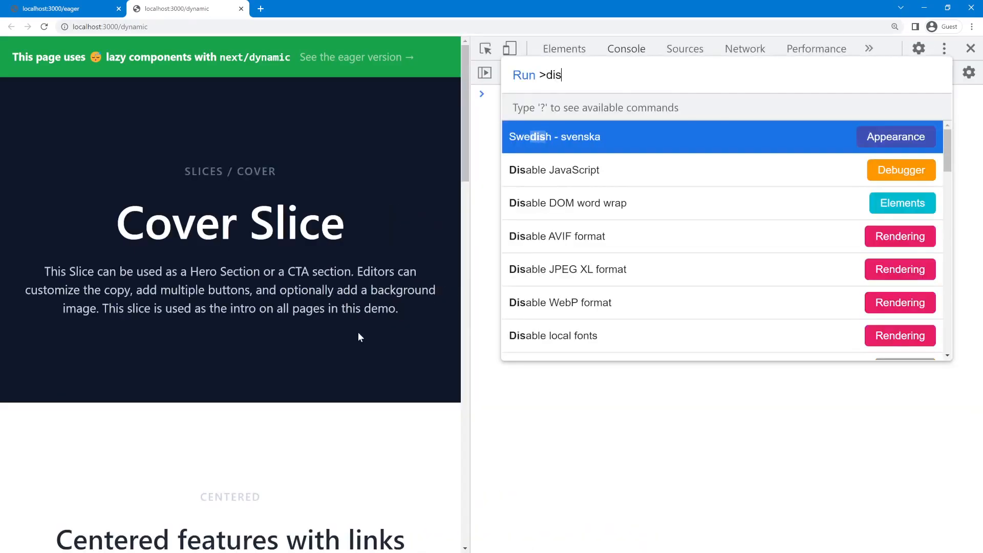
type("able")
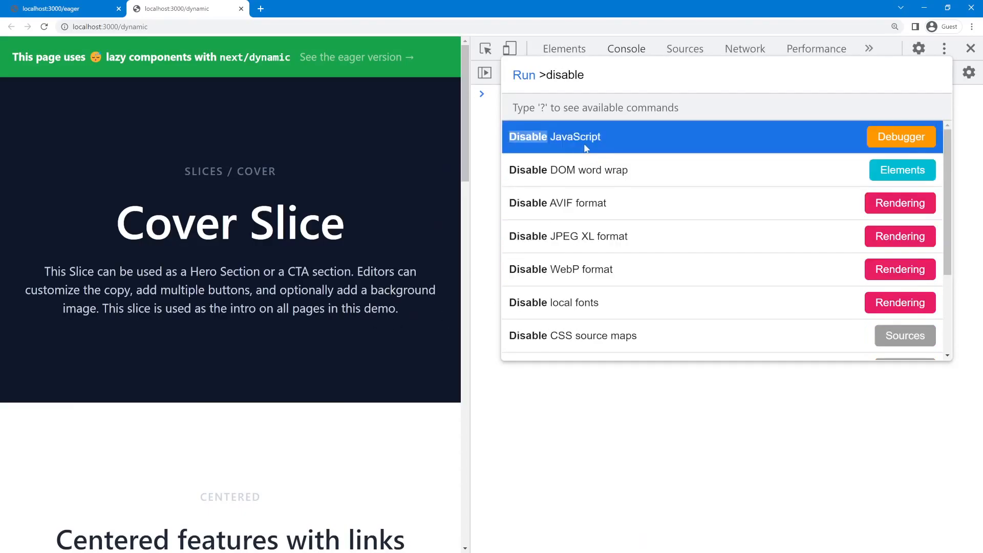
left_click(759, 48)
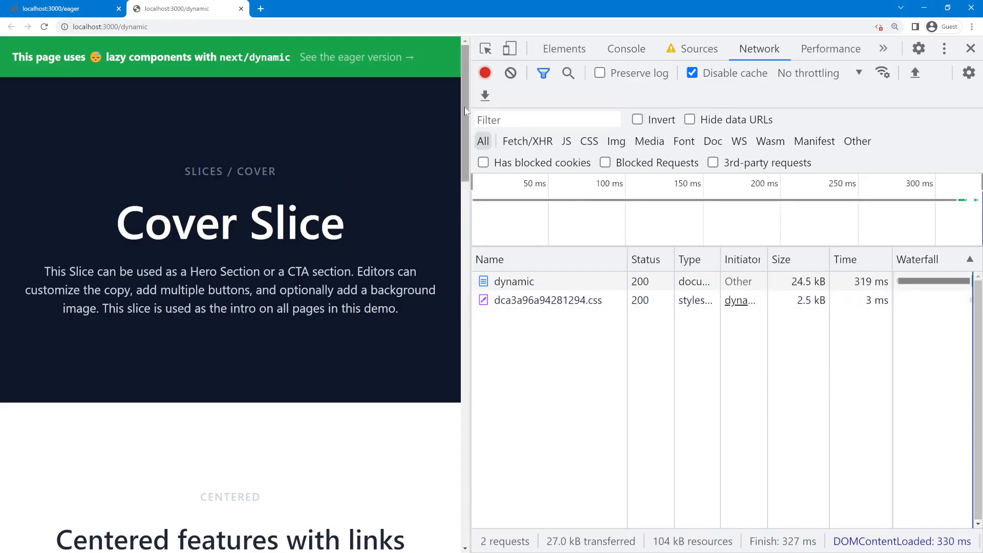
scroll("down", 3)
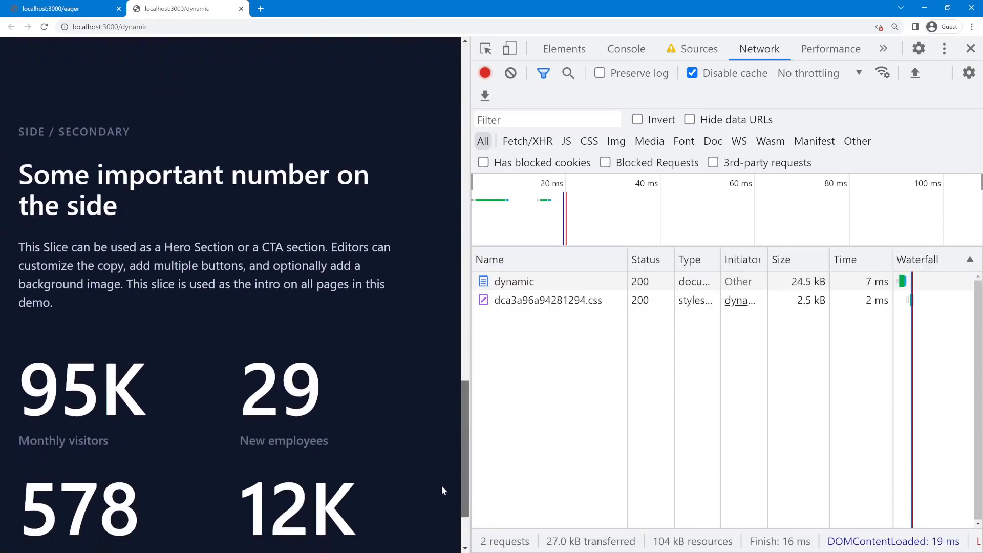
scroll("down", 3)
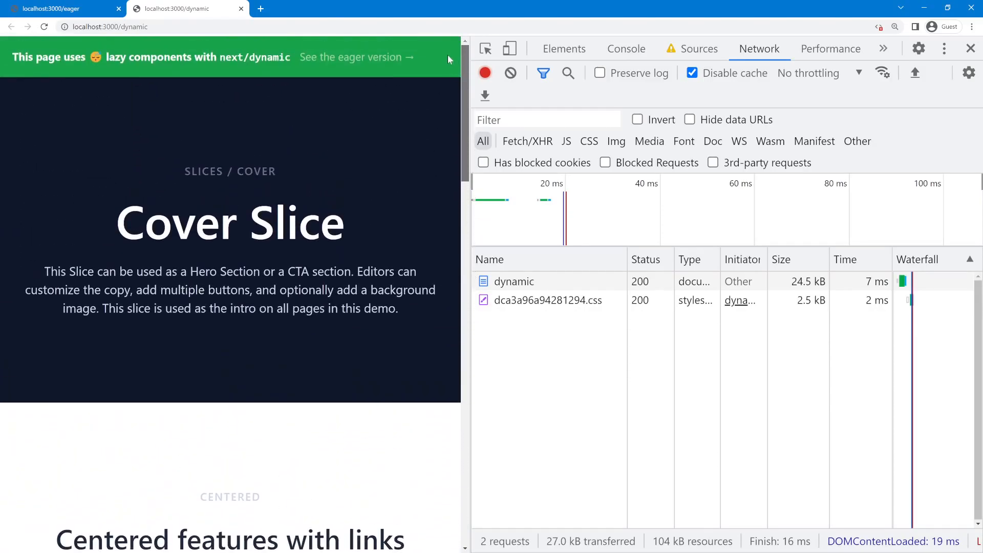
mouse_move(395, 130)
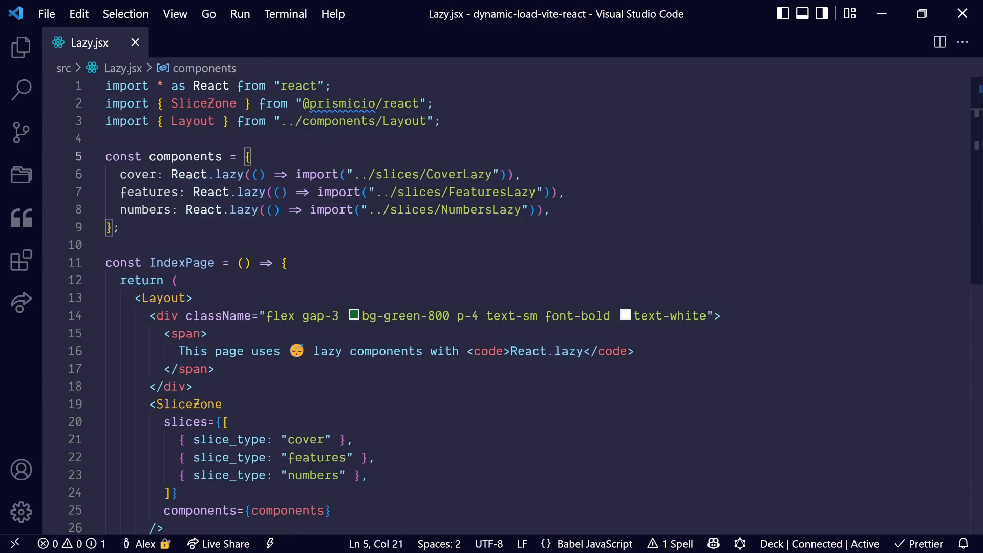
- Walk through Lazy.jsx's React.lazy imports for the cover, features and numbers slices
scroll("down", 3)
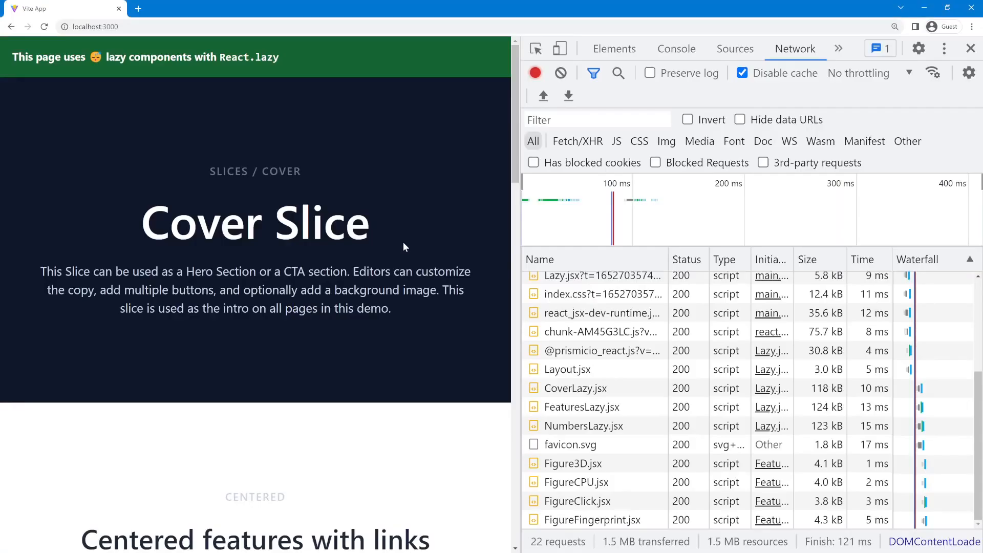
- Scroll the Vite page's request list to the CoverLazy, FeaturesLazy and NumbersLazy chunks
scroll("down", 3)
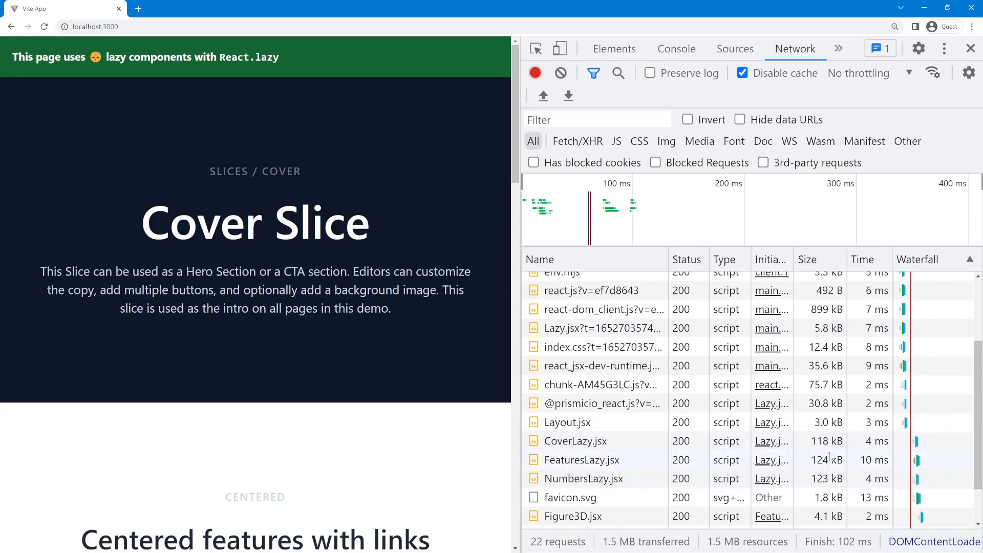
mouse_move(275, 351)
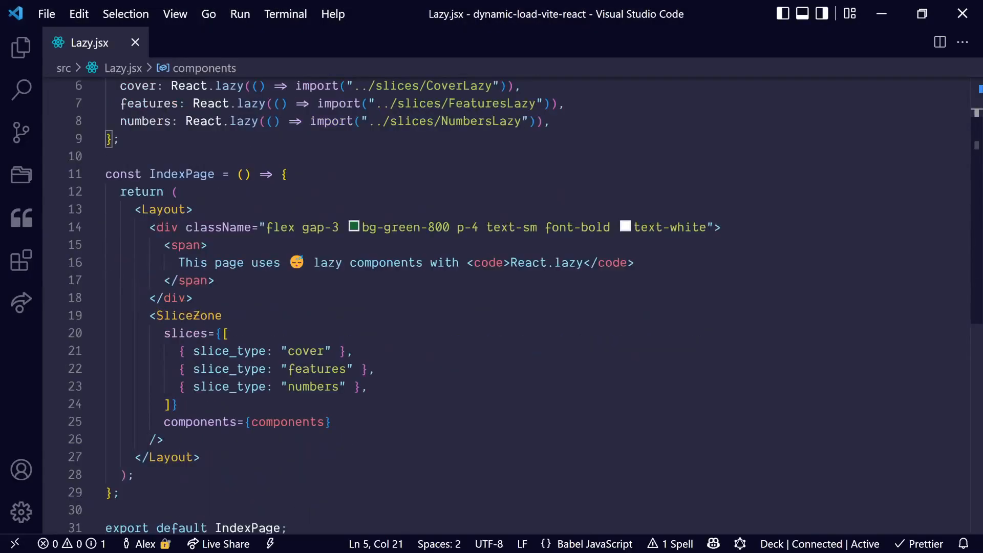
- Reload the Vite page so only CoverLazy loads, giving 16 requests instead of 22
key("ctrl+/")
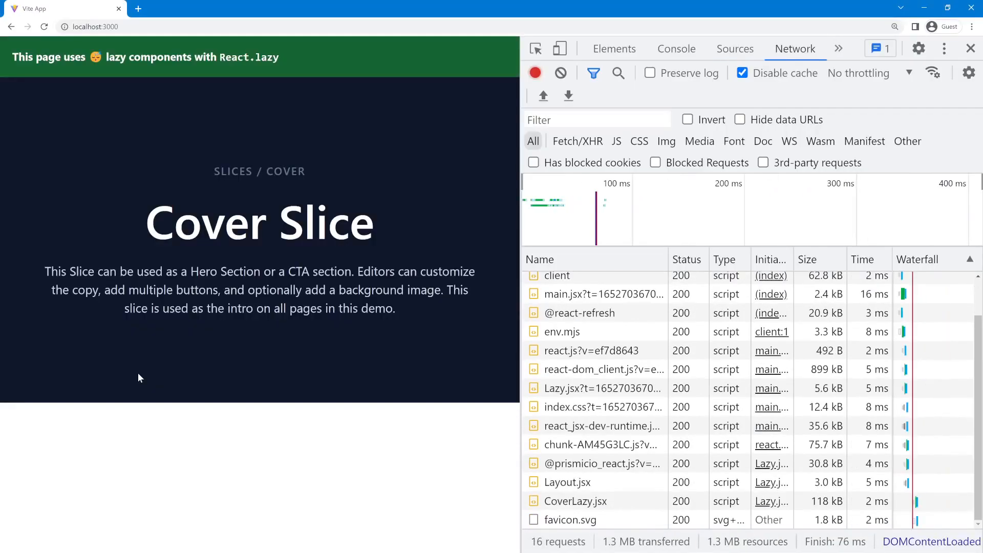
mouse_move(496, 428)
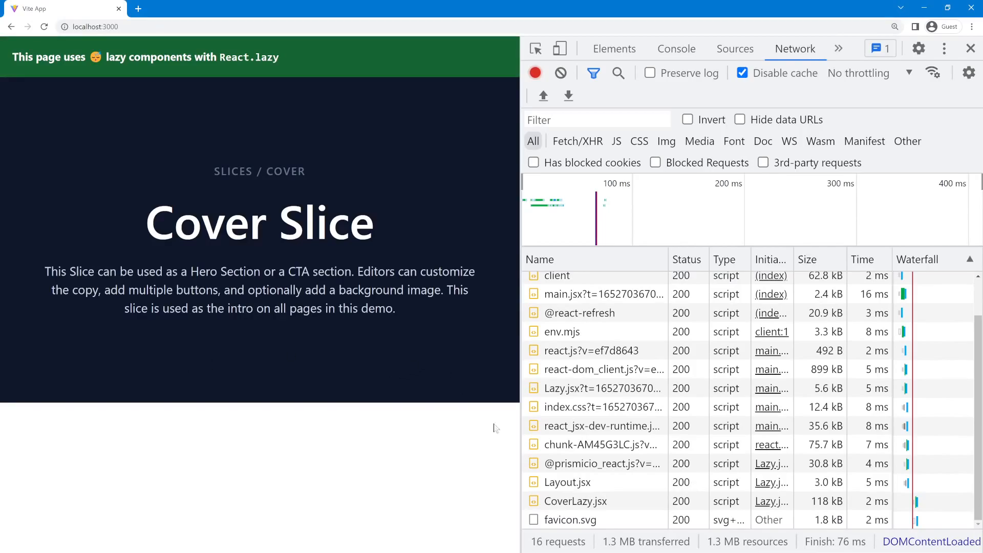